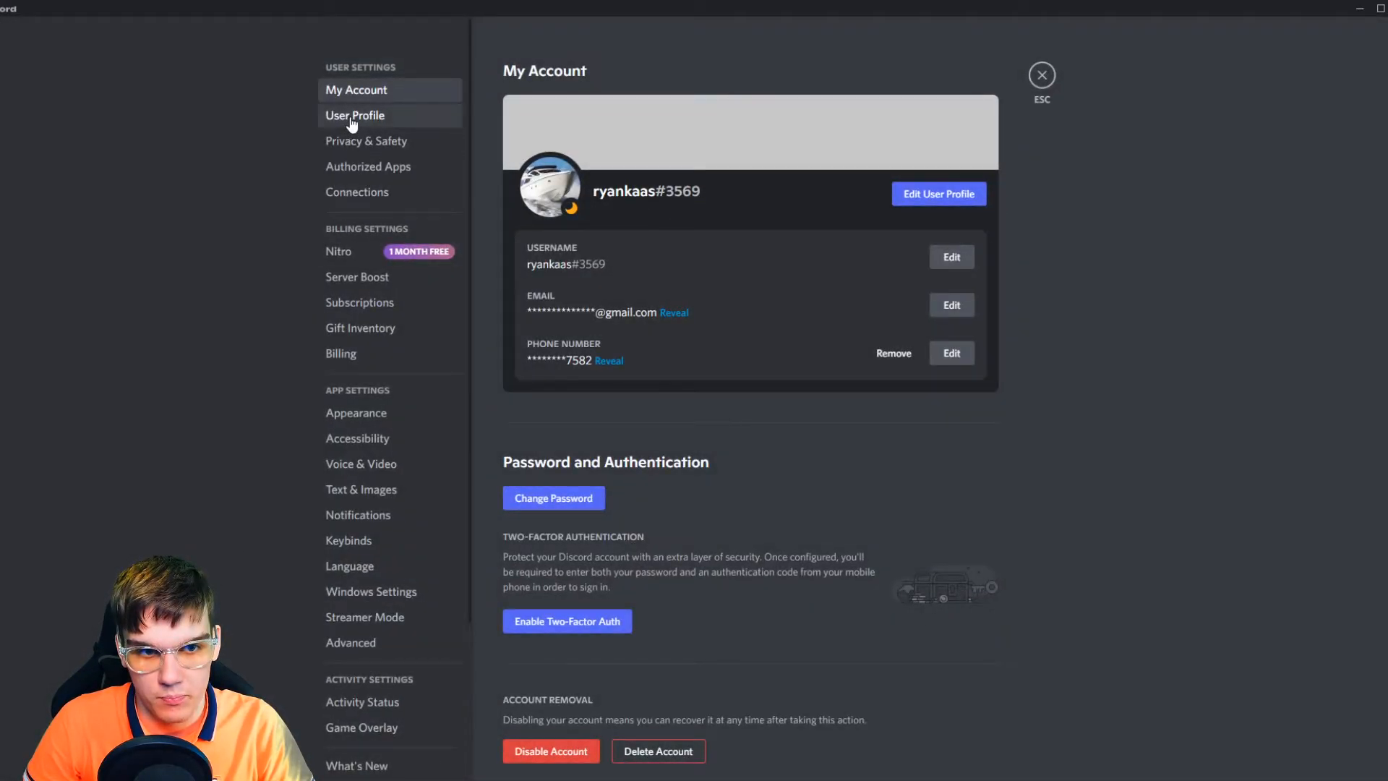
- Switch from My Account to the User Profile settings page
left_click(356, 115)
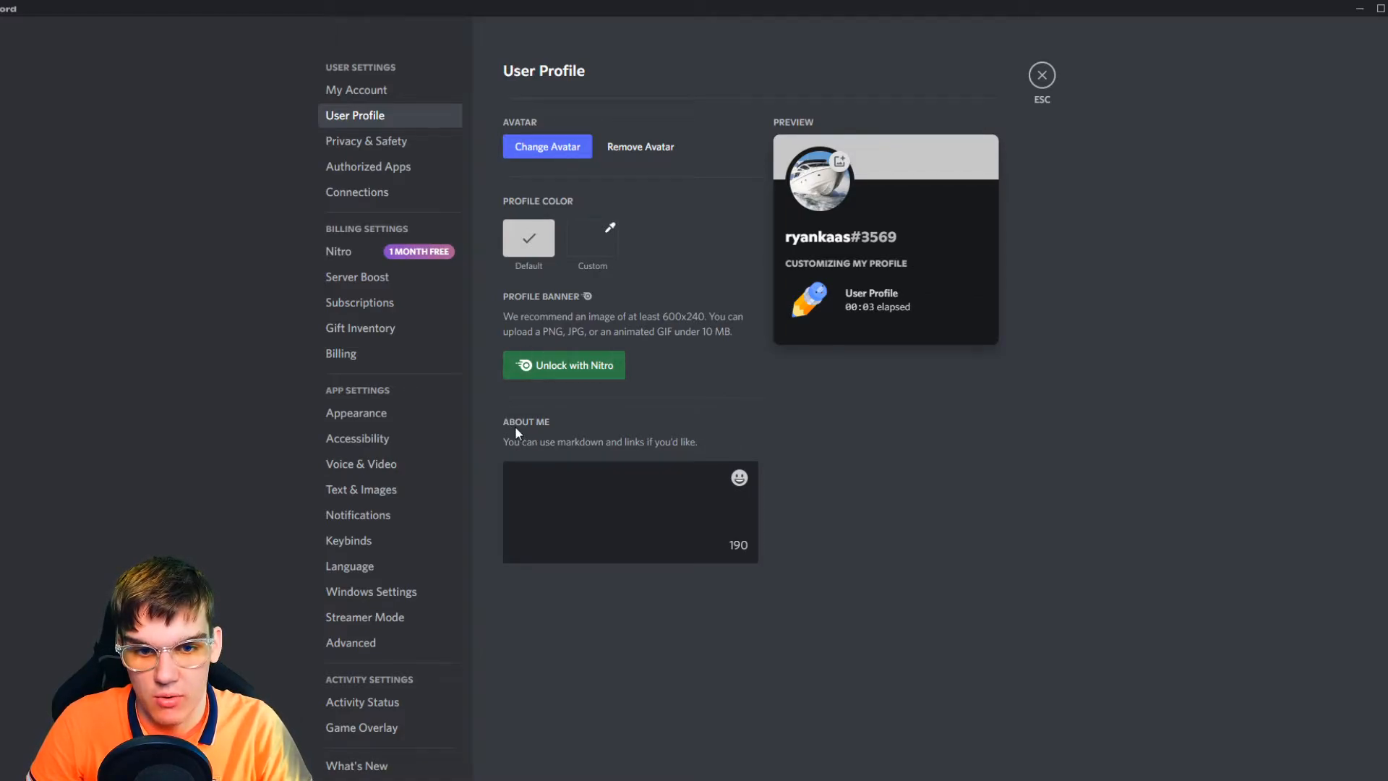
mouse_move(526, 455)
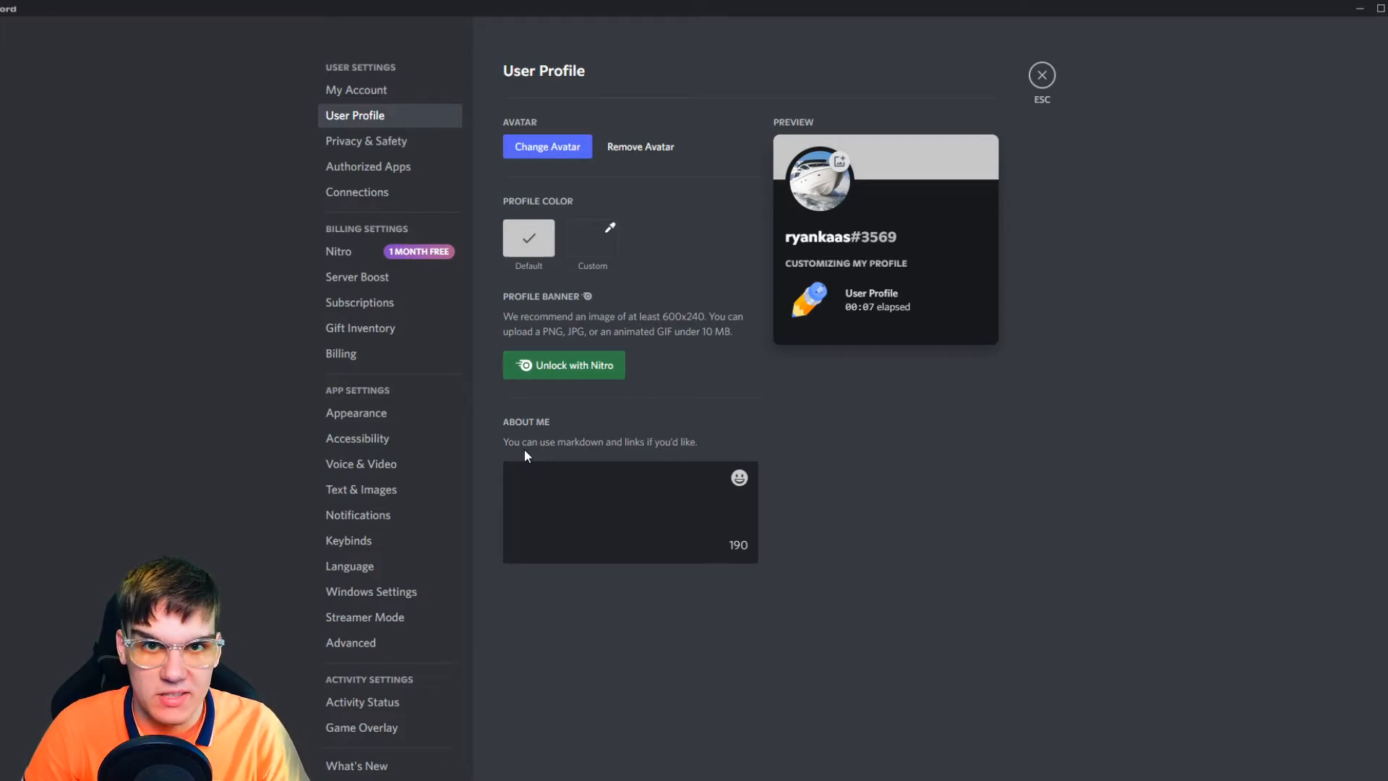
- Fill the About Me field with 'him/he', leaving the change unsaved
left_click(620, 511)
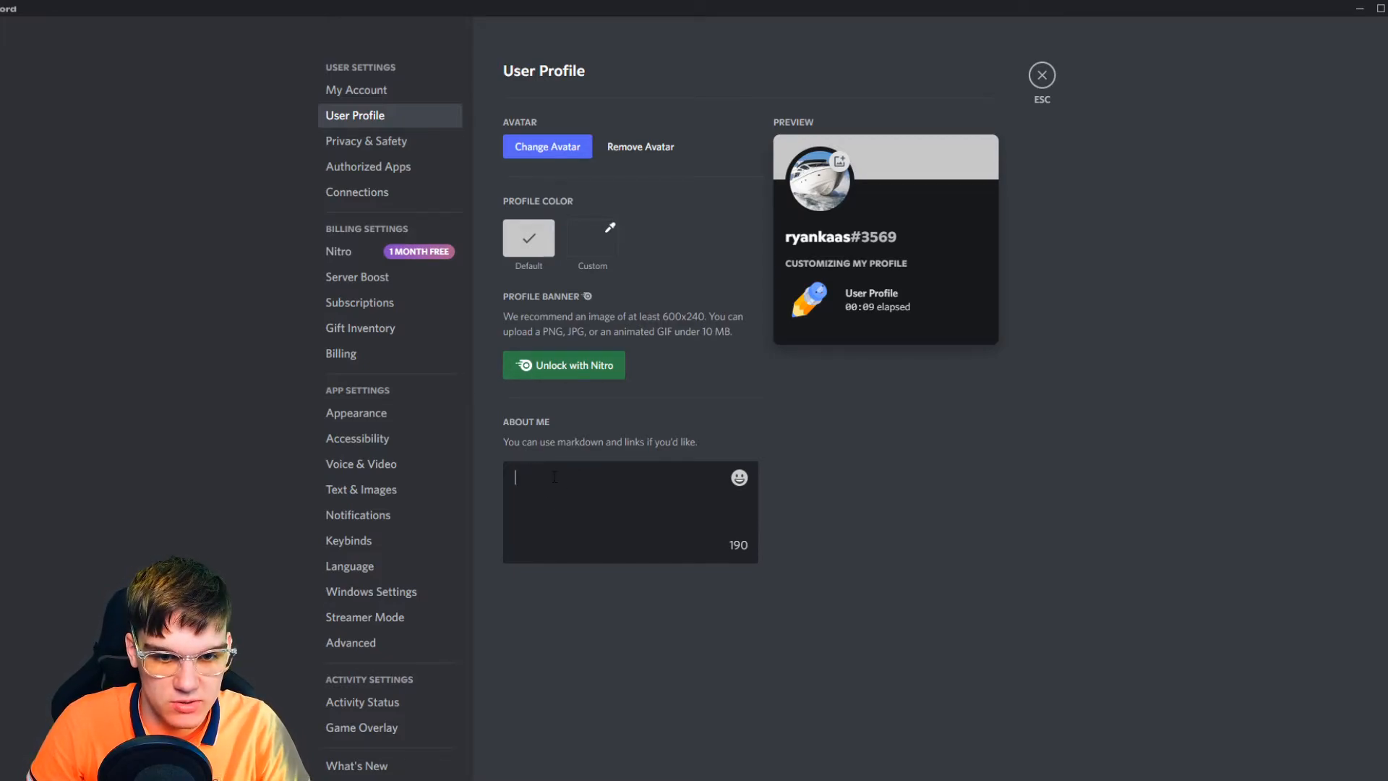
type("him")
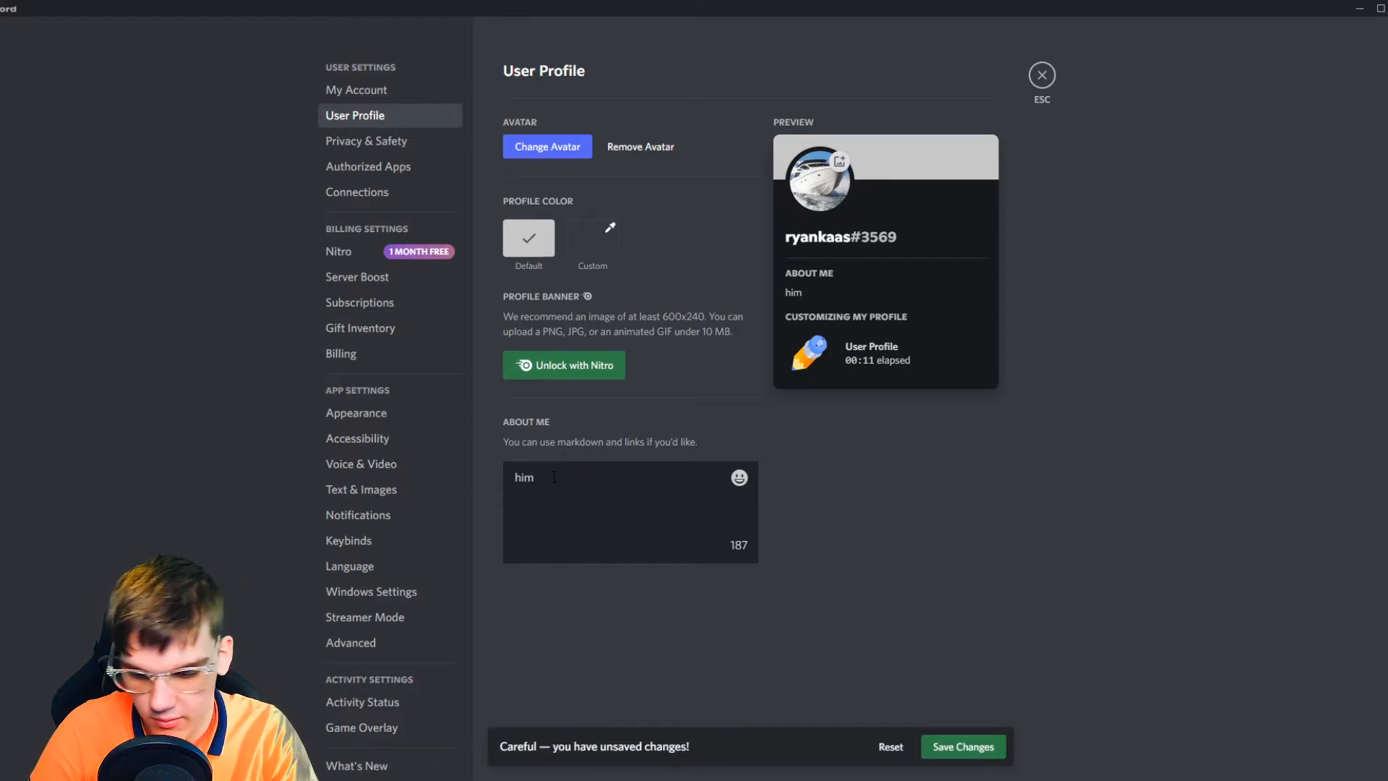
type("/")
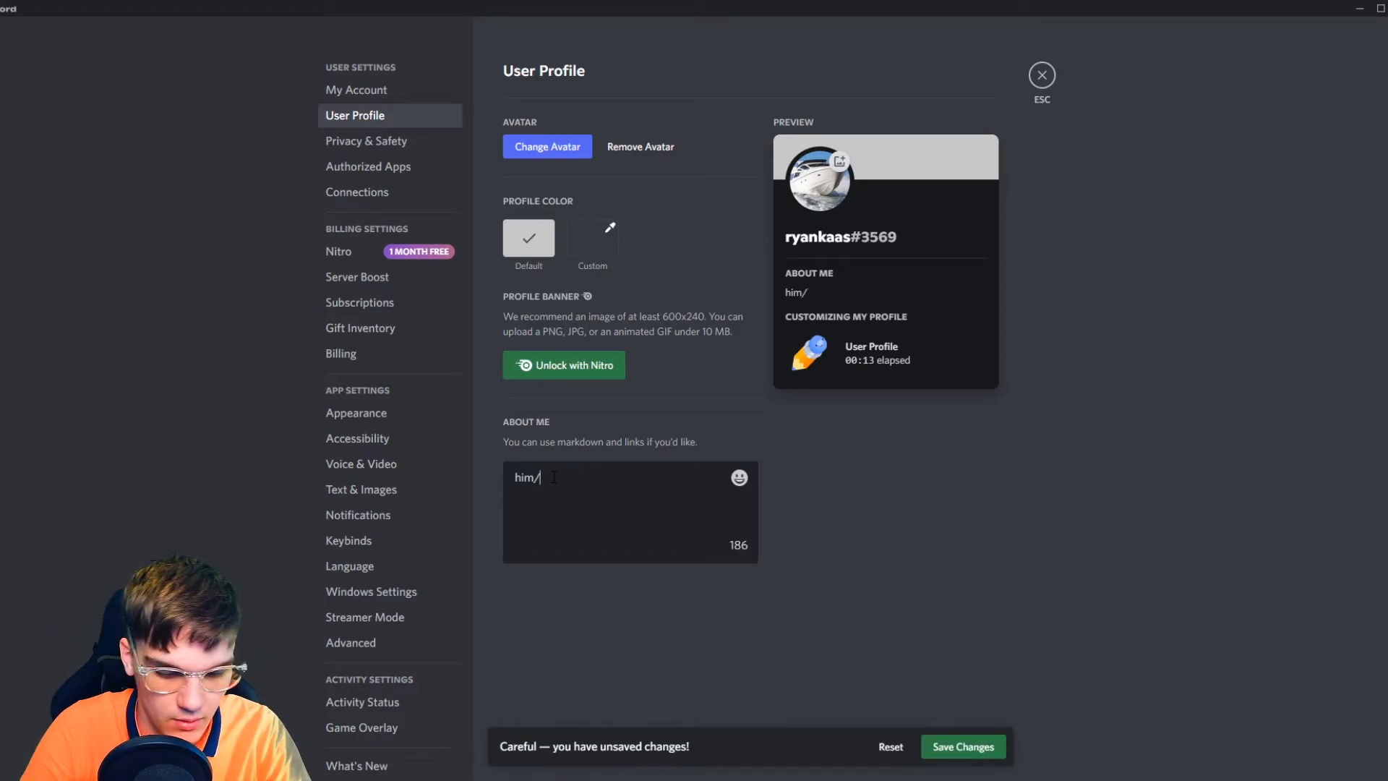
type("he")
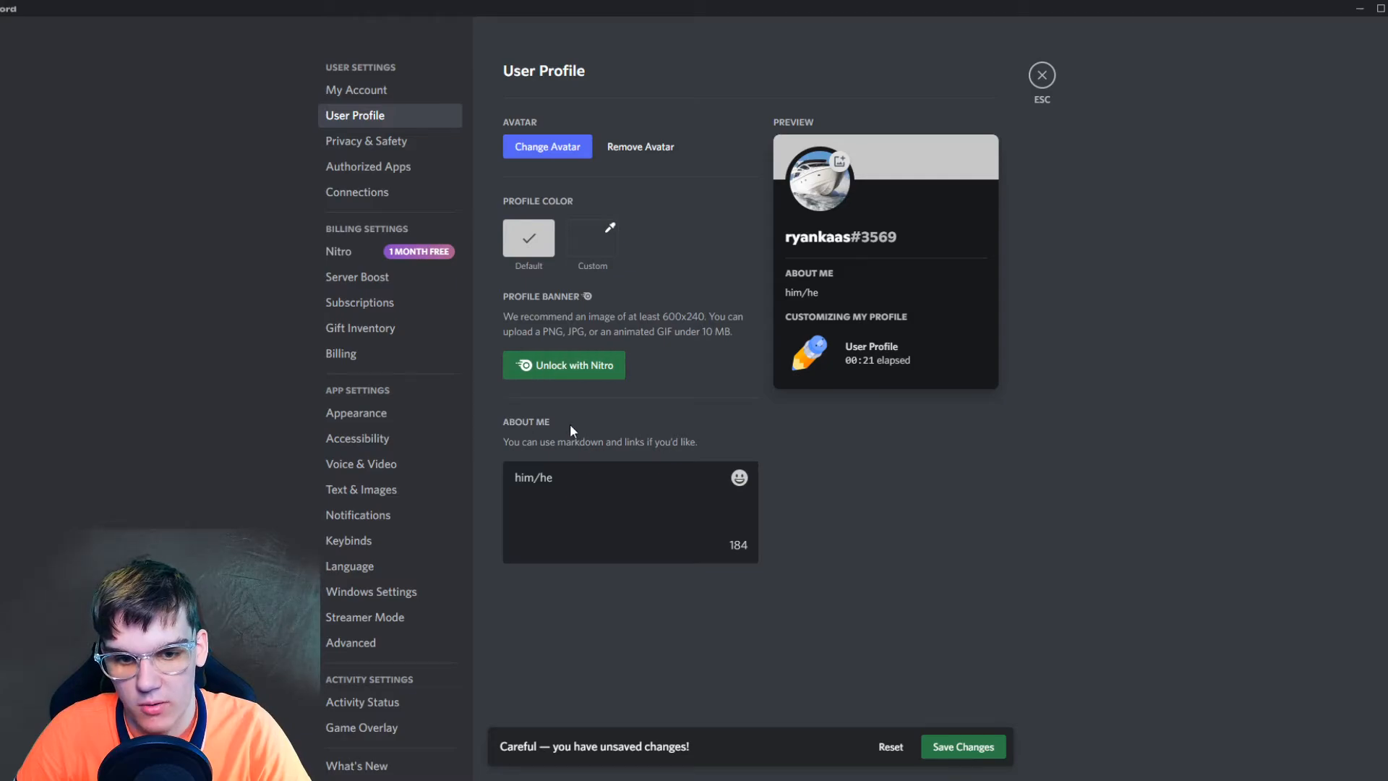
mouse_move(484, 419)
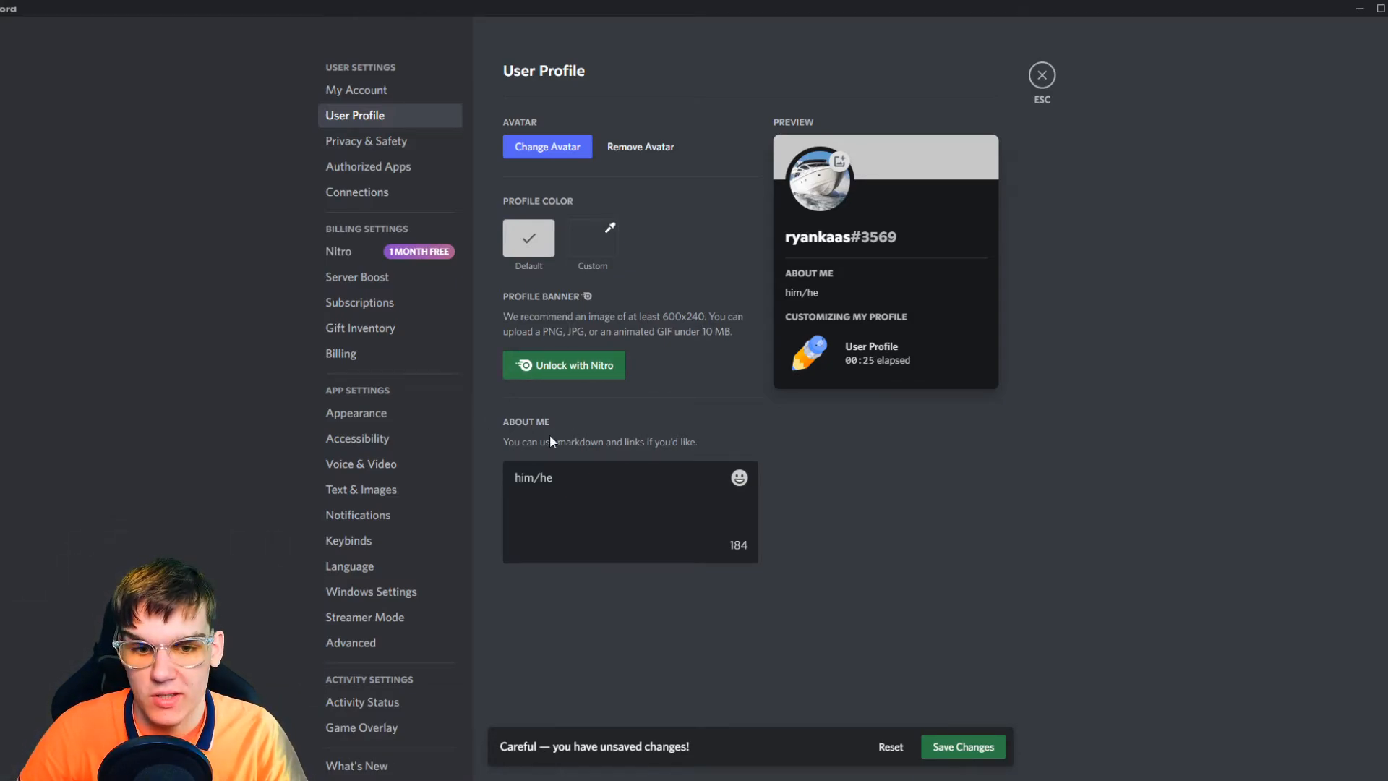
double_click(533, 477)
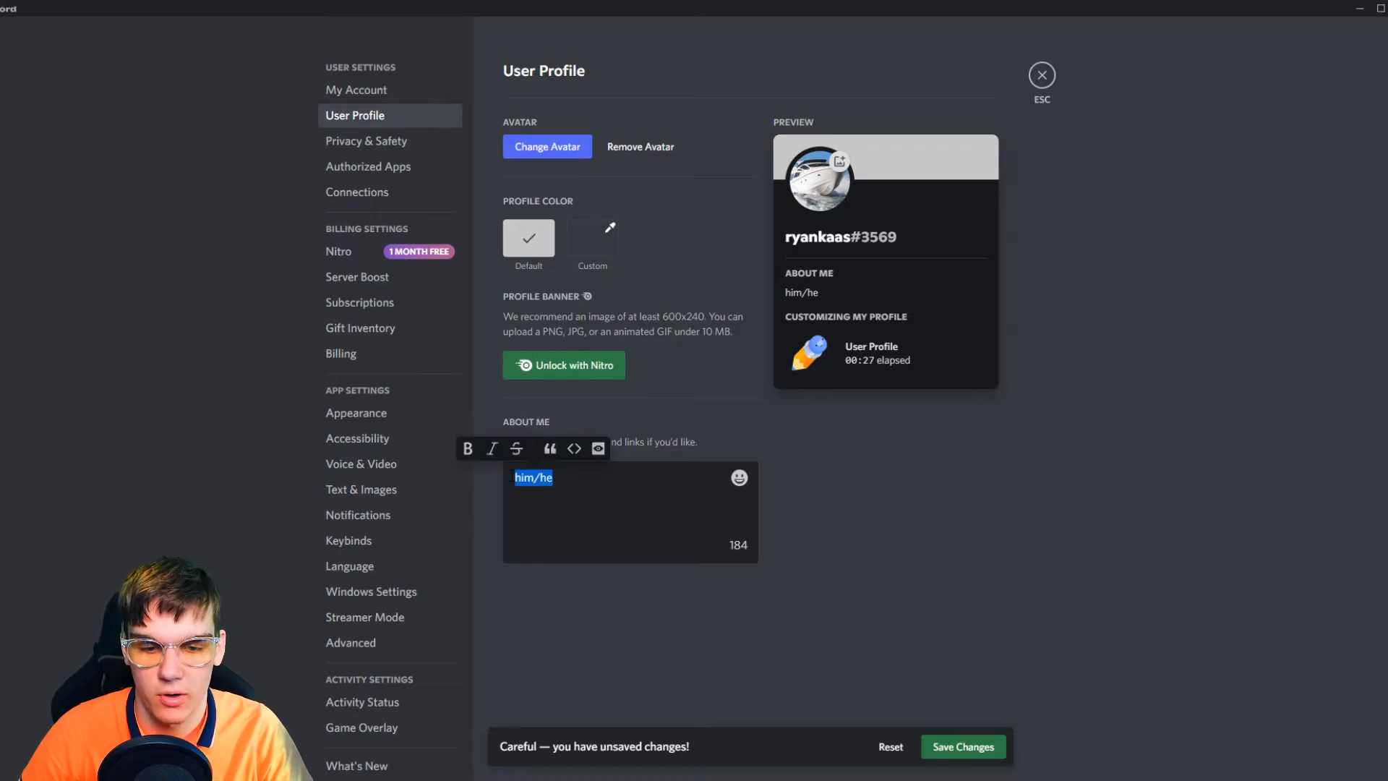
left_click(531, 616)
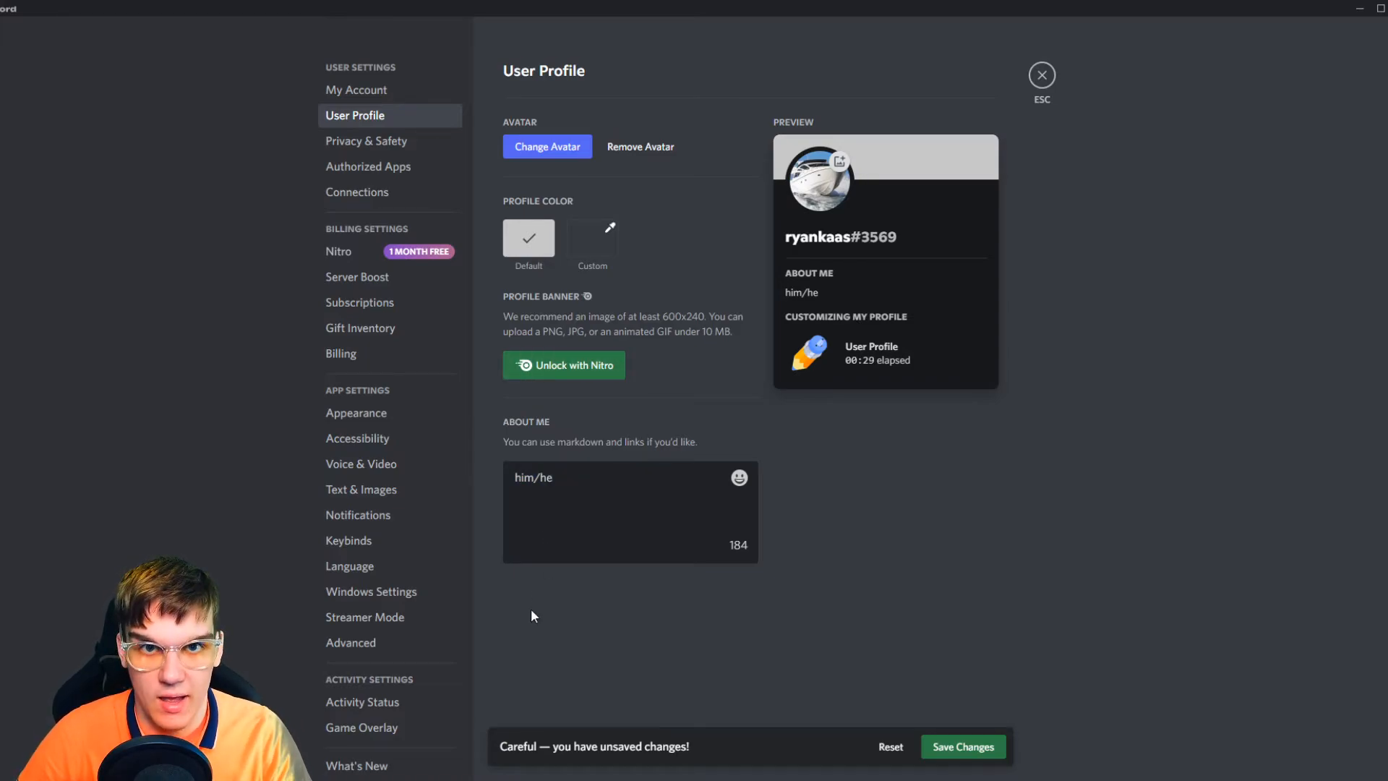